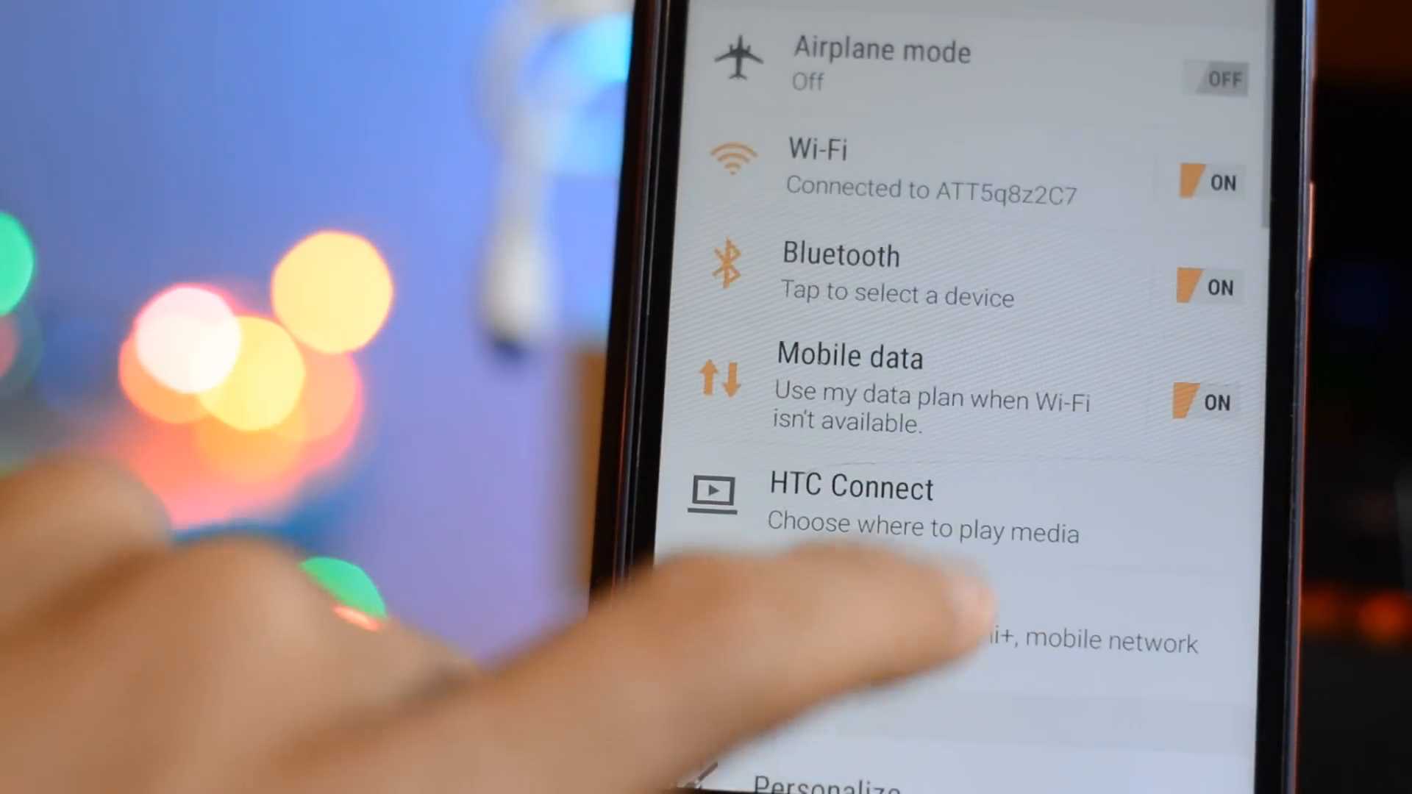
Step: Go to Settings > Apps and select YouTube from the app list
scroll("up", 3)
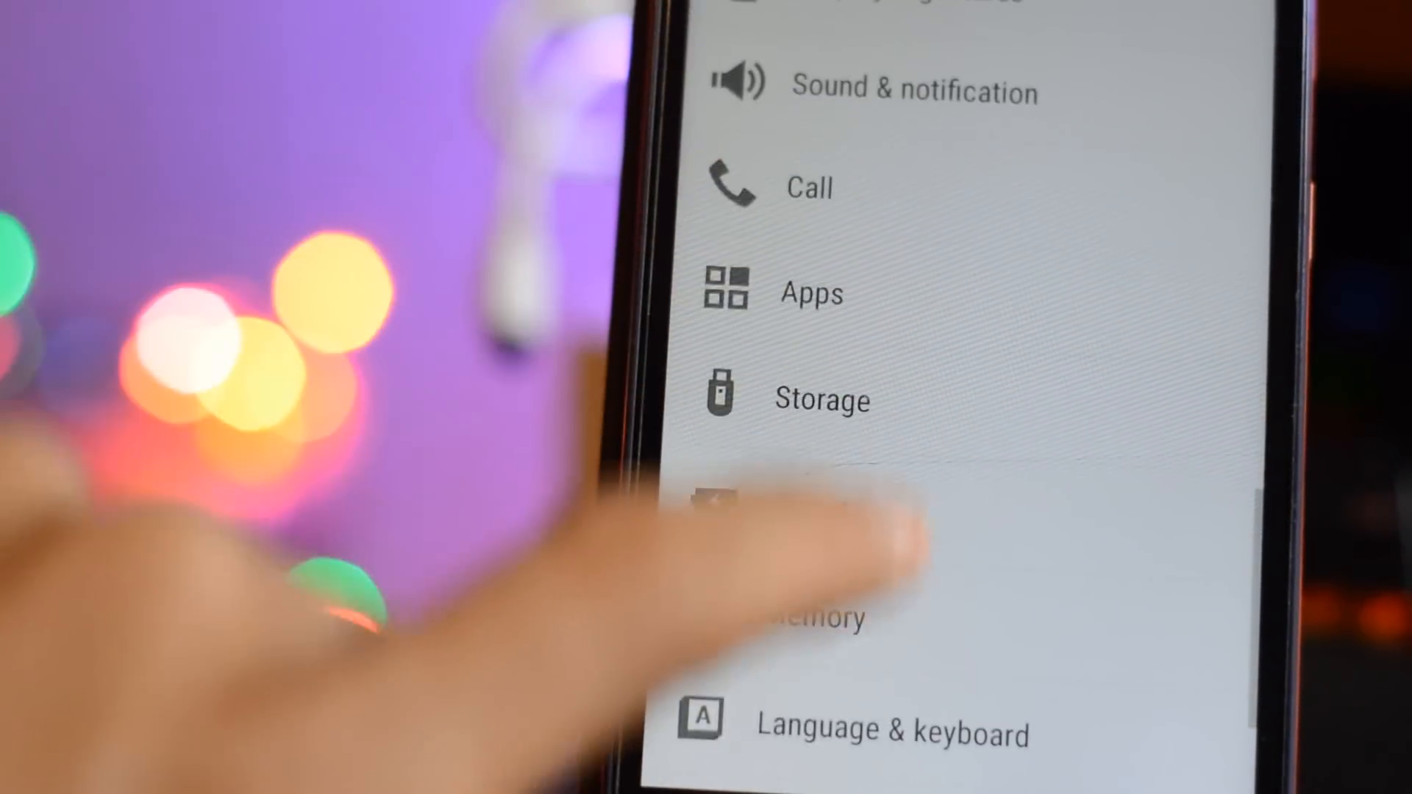
left_click(811, 293)
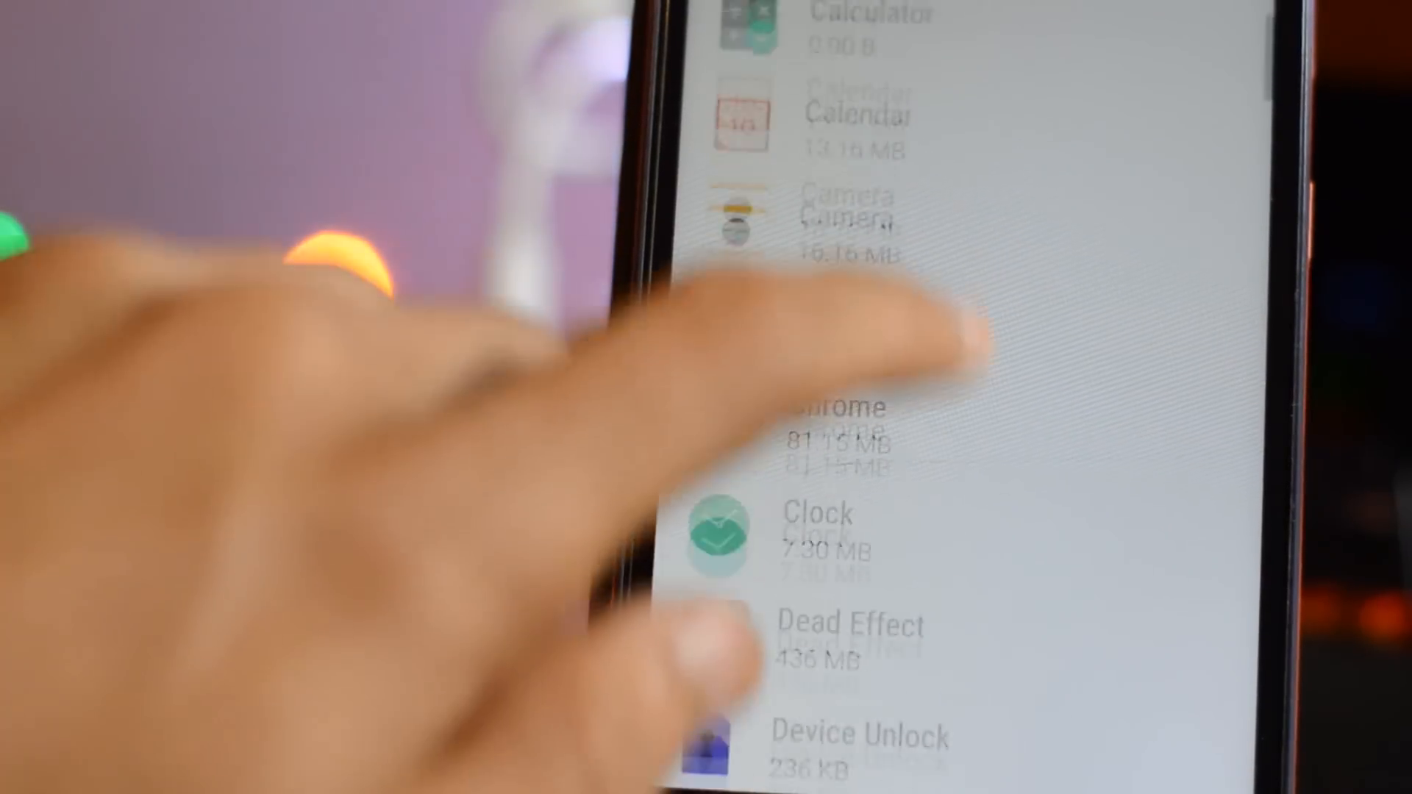
scroll("down", 3)
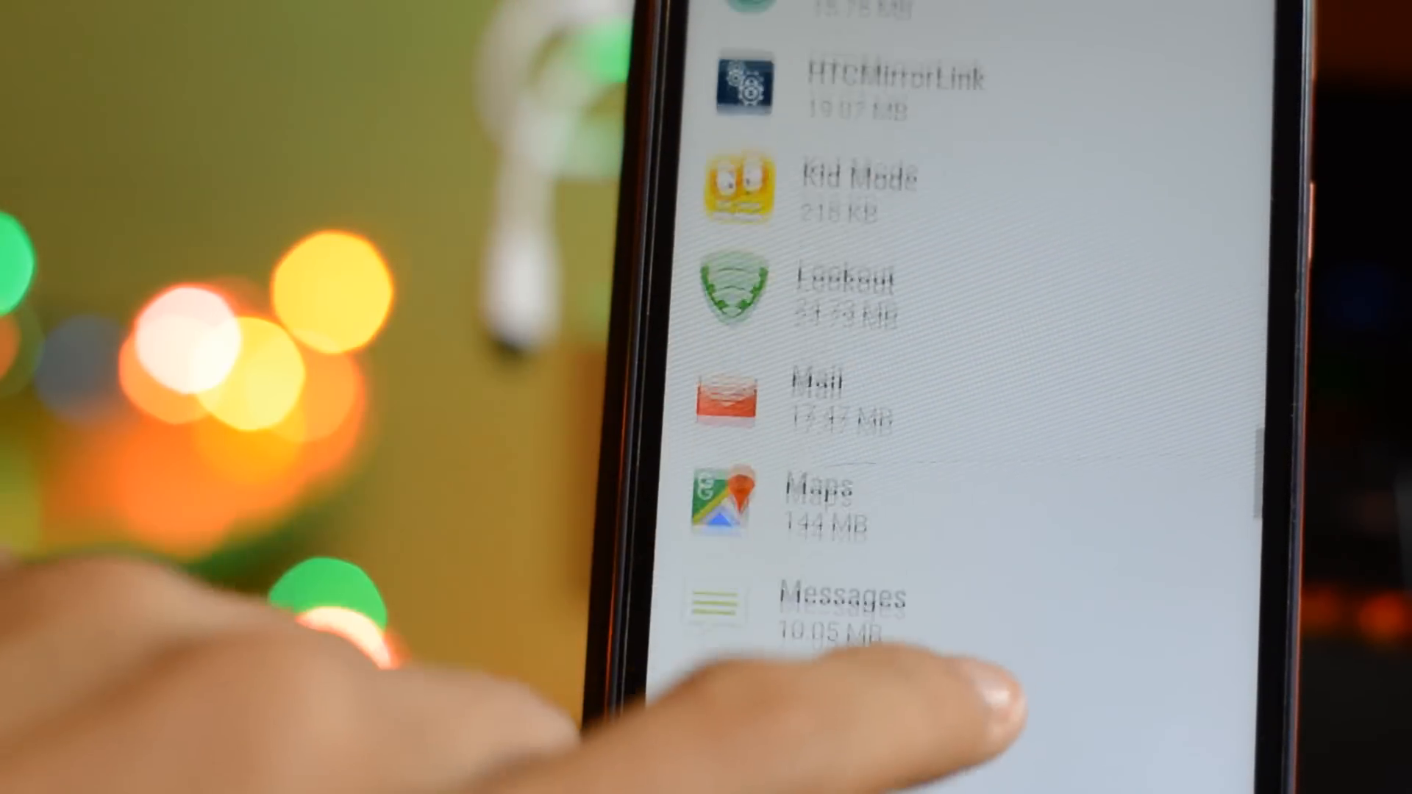
scroll("down", 3)
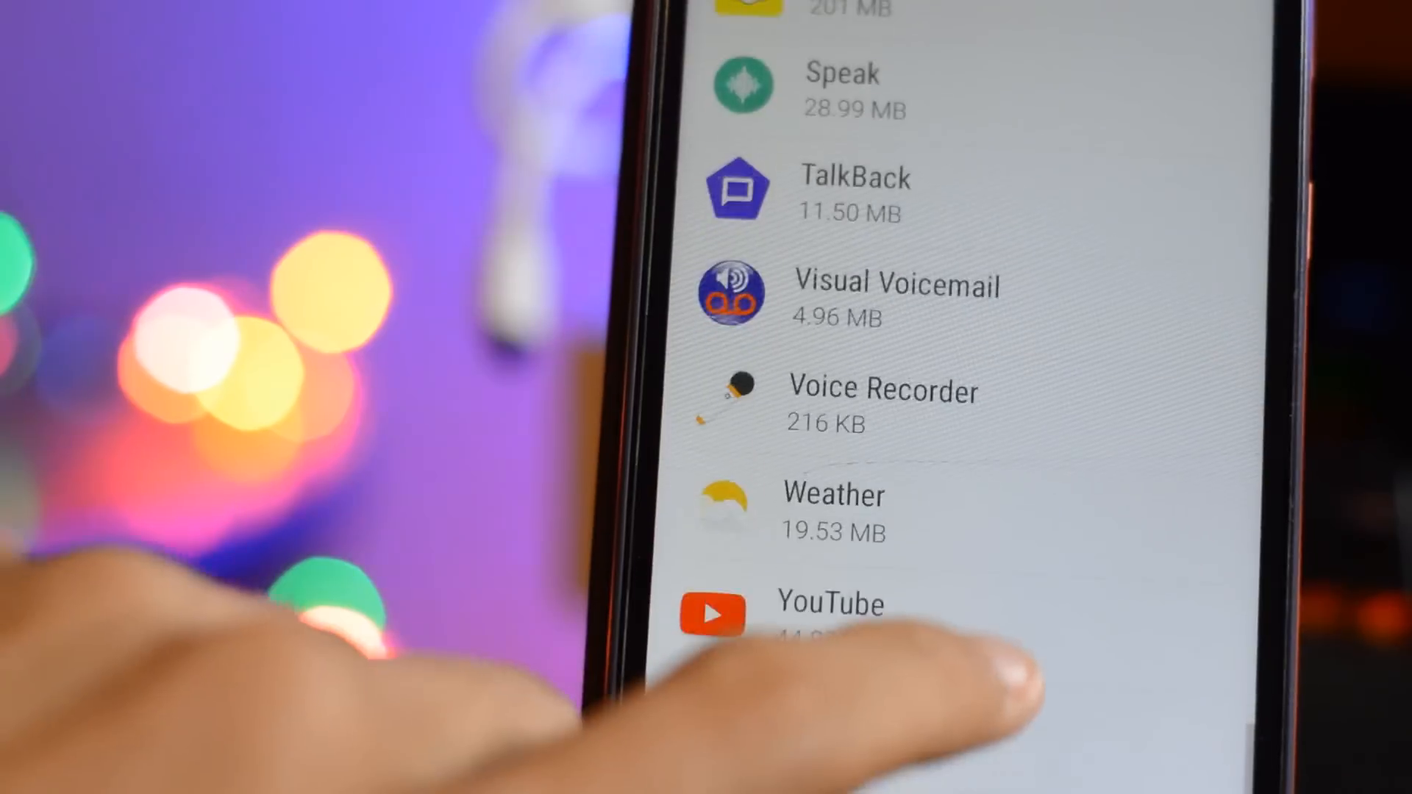
left_click(829, 603)
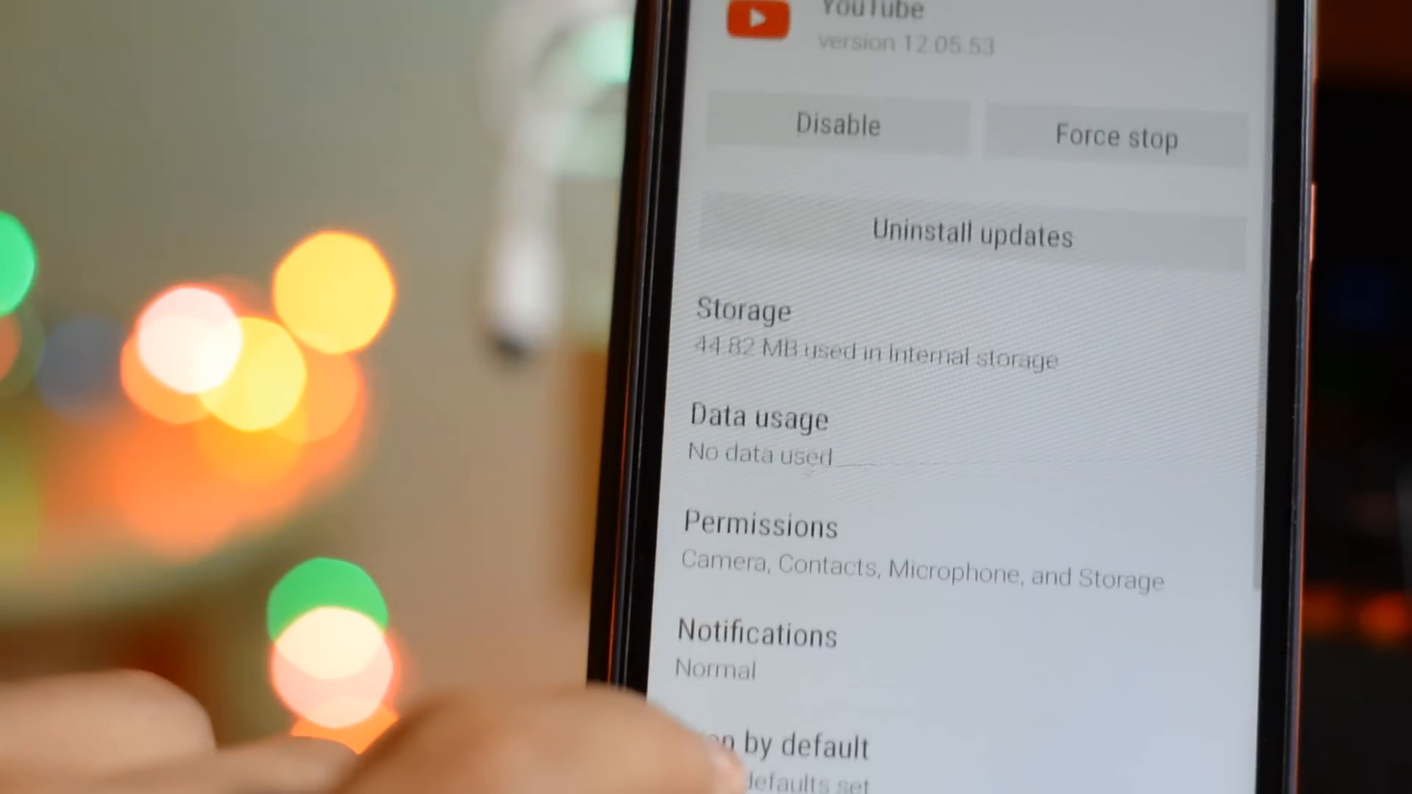
Step: Force stop YouTube, confirm with OK, and return to the home screen
left_click(1115, 137)
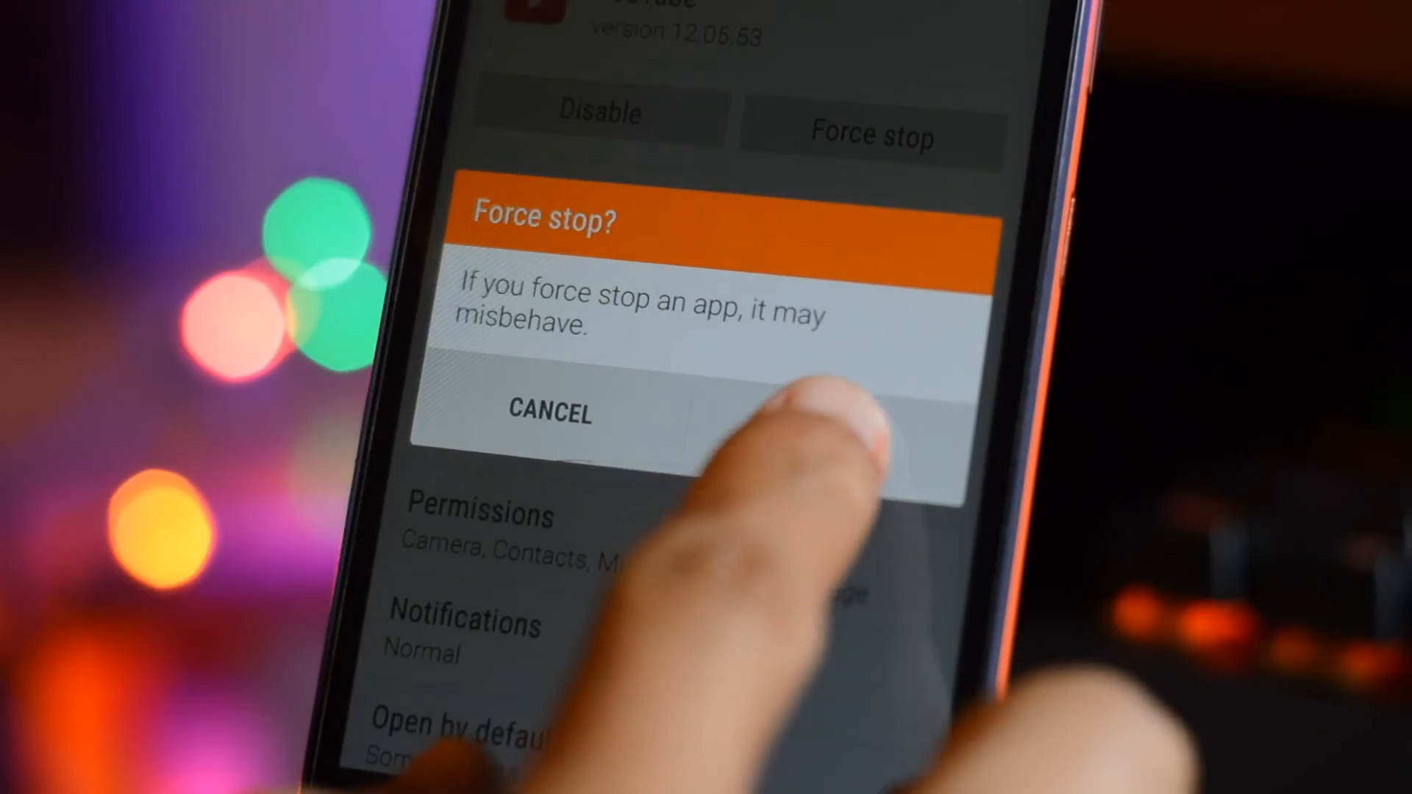
left_click(549, 413)
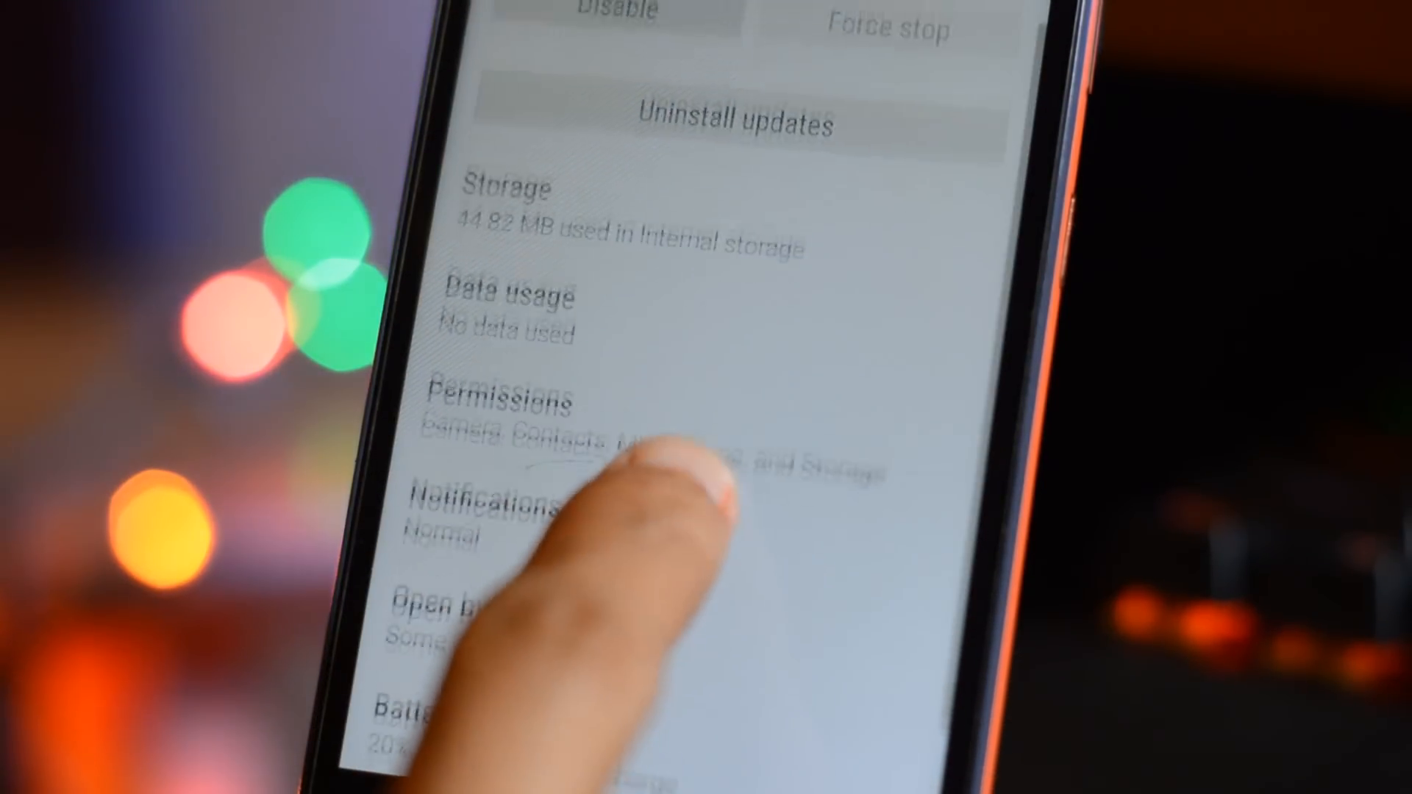
scroll("down", 3)
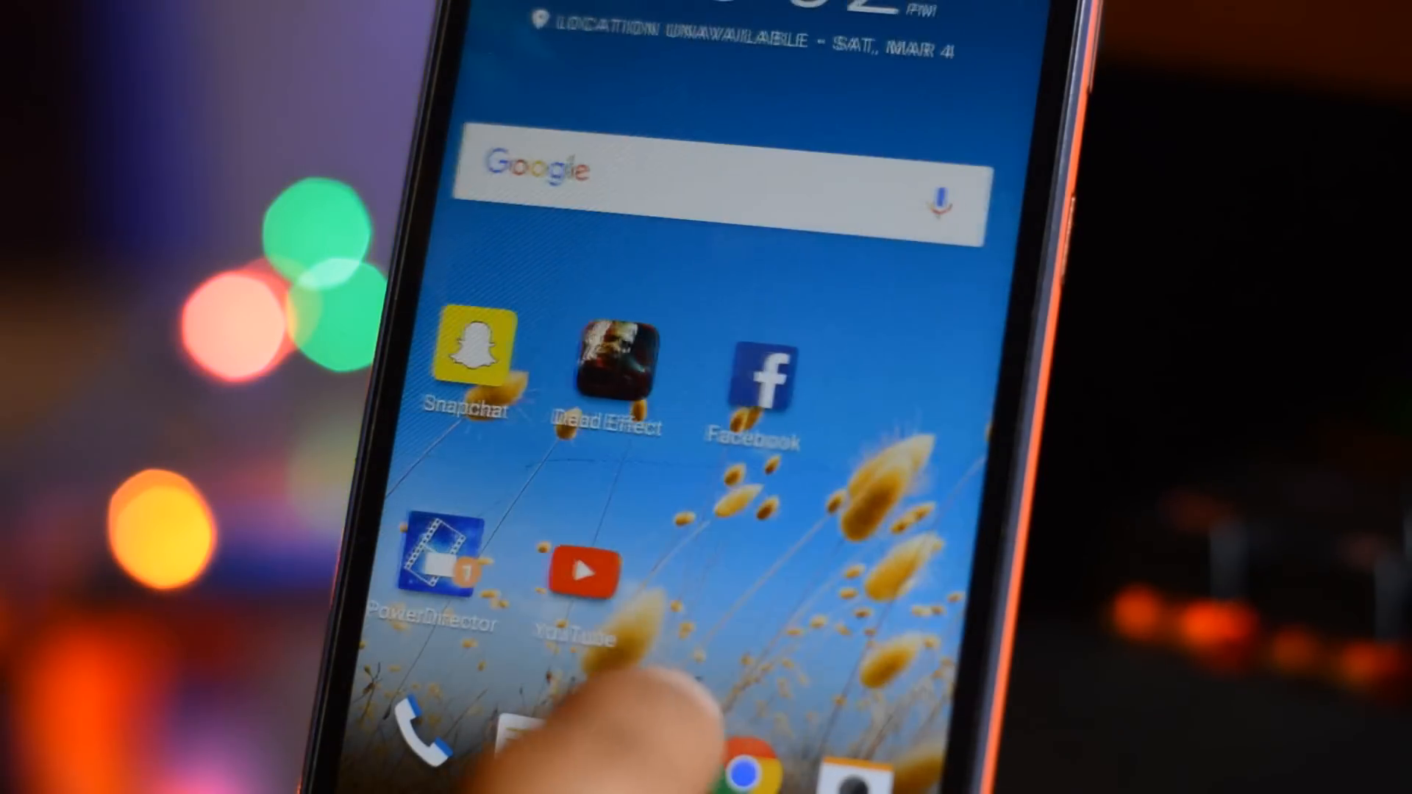
Step: Relaunch YouTube from the home screen, then view Phone storage under Settings > Storage
left_click(581, 576)
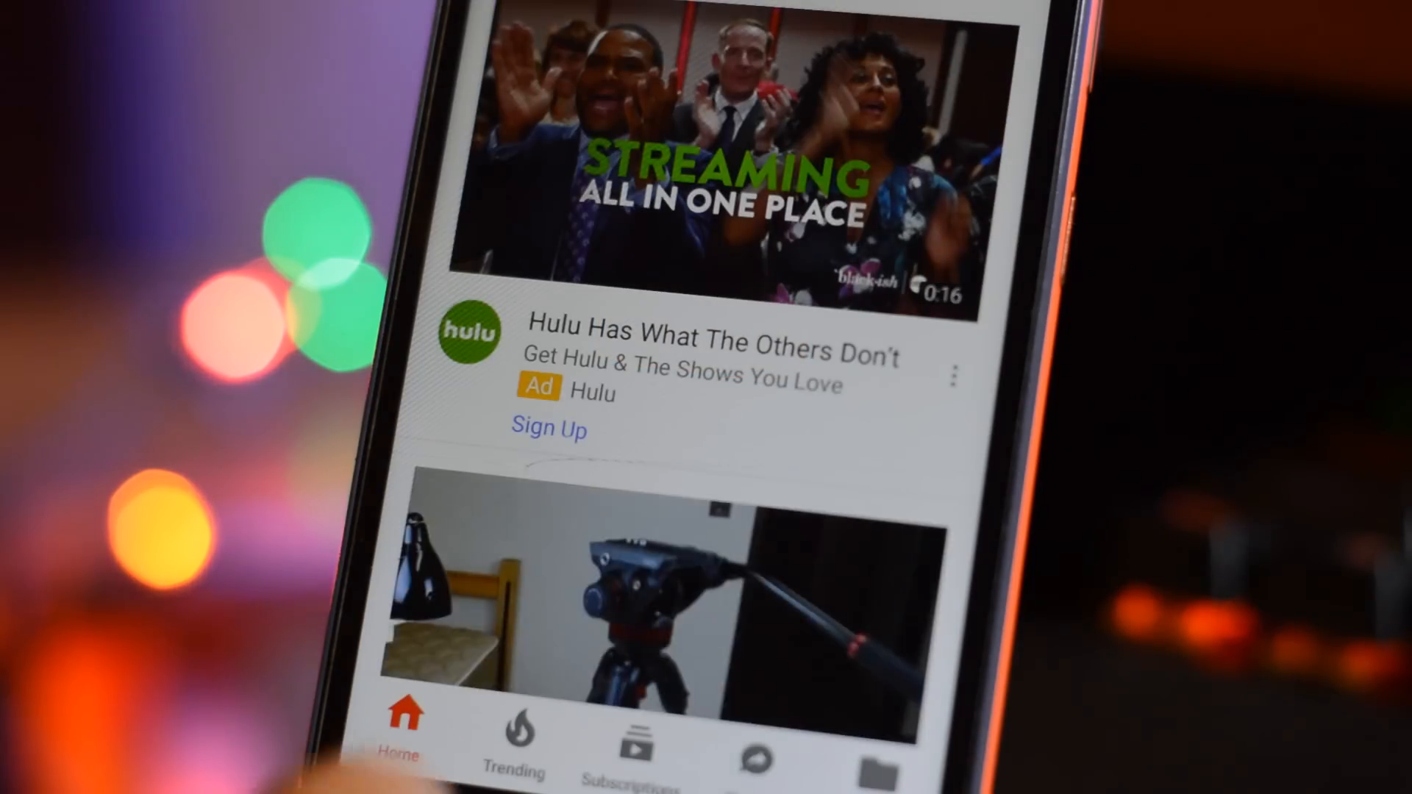
scroll("down", 3)
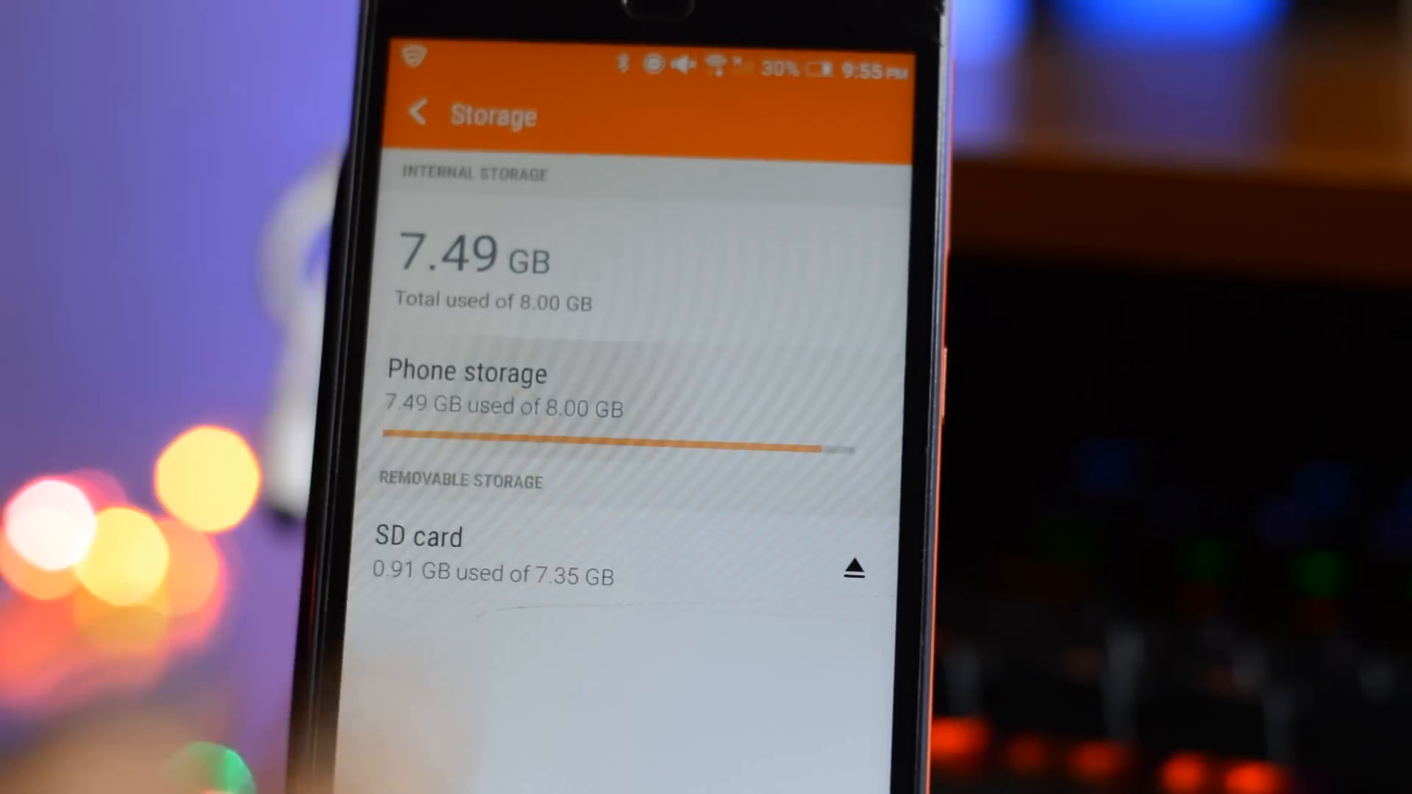
left_click(467, 373)
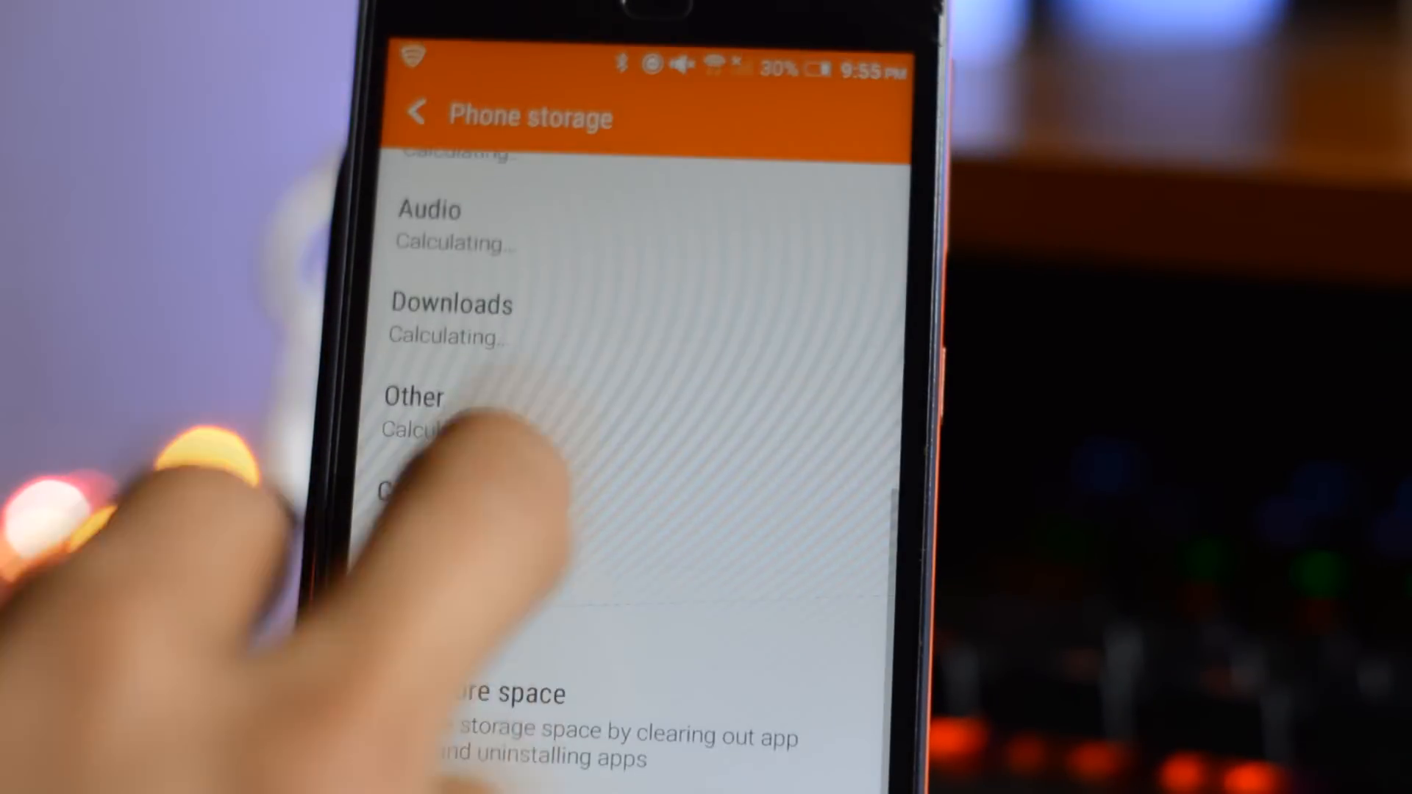